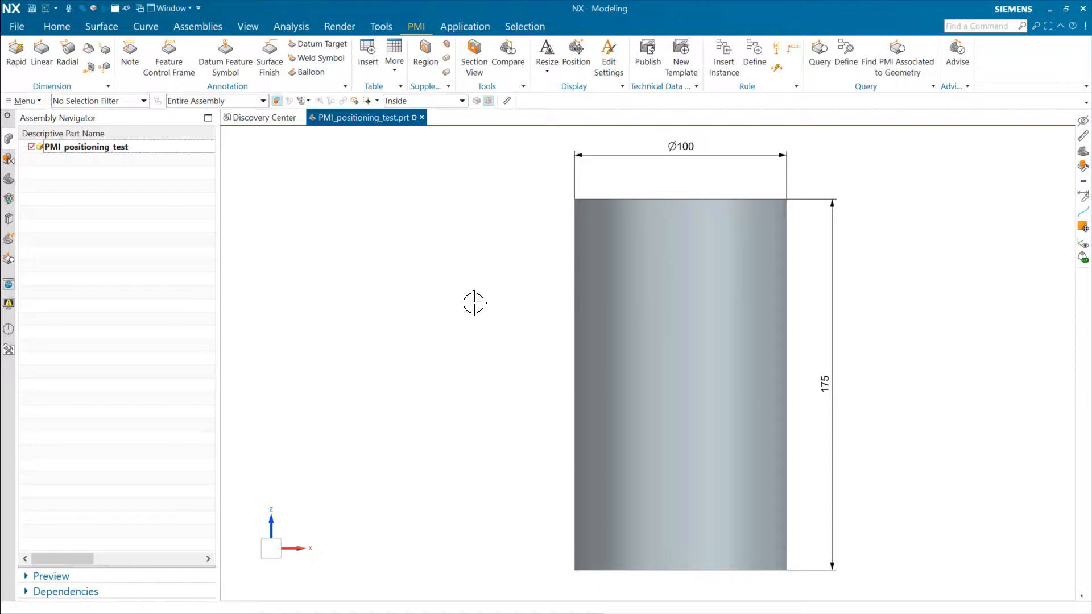
mouse_move(517, 313)
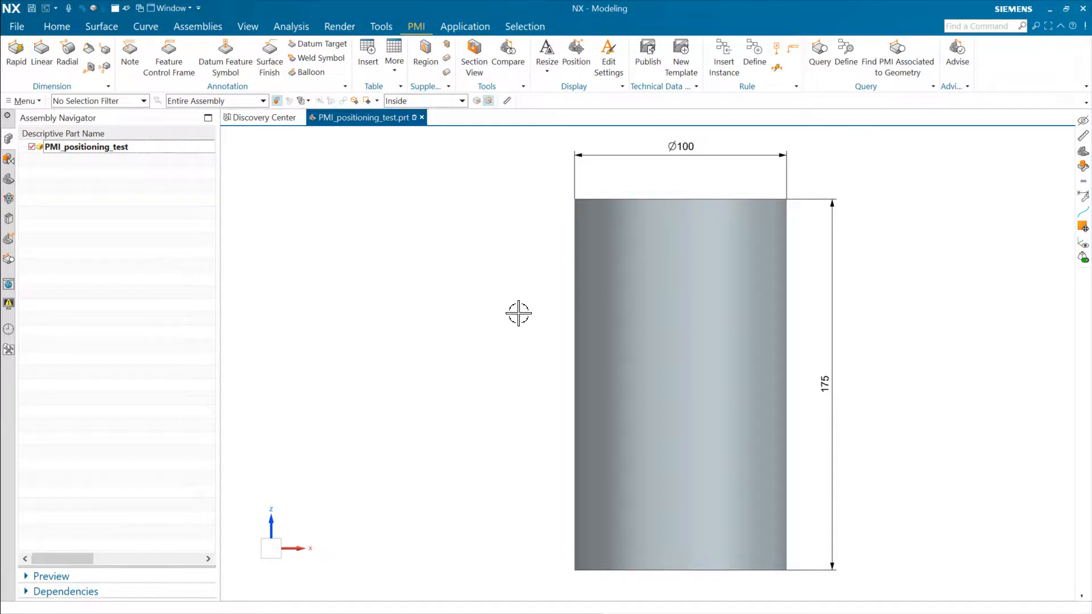
mouse_move(534, 262)
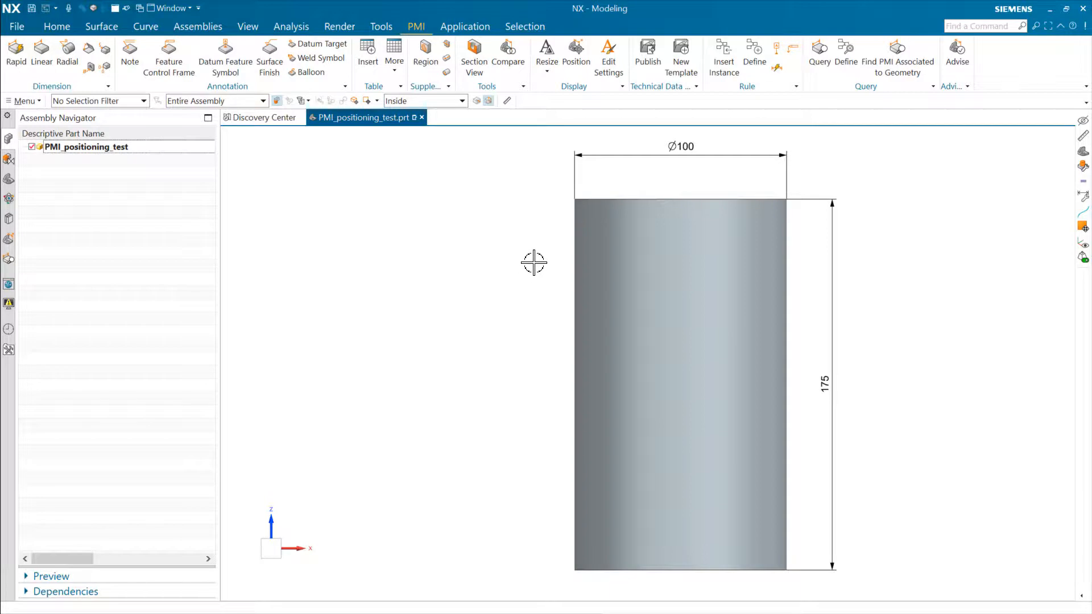
mouse_move(535, 280)
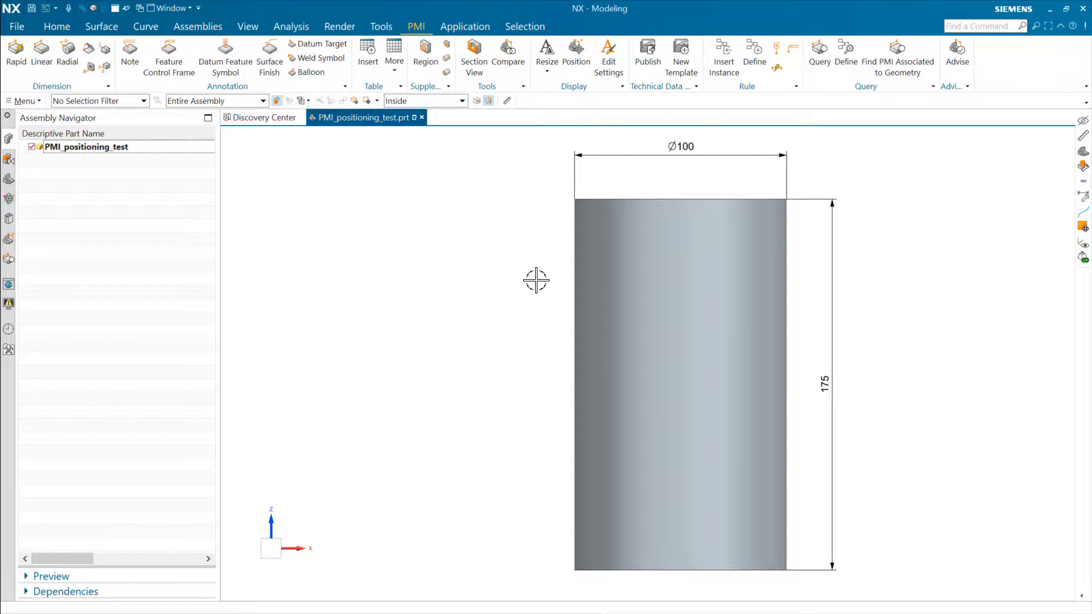
mouse_move(527, 229)
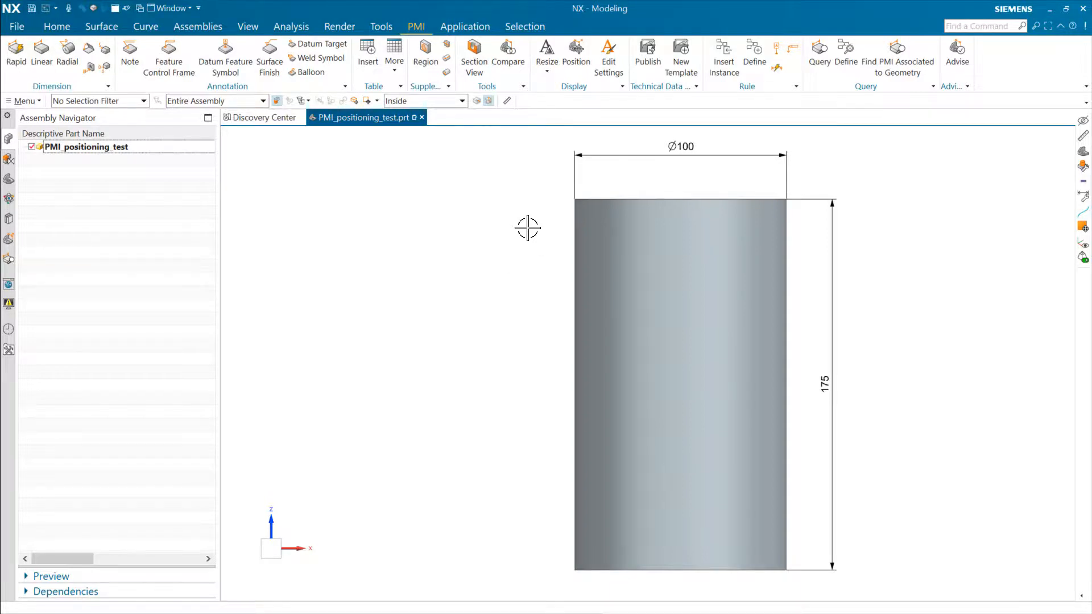
mouse_move(678, 175)
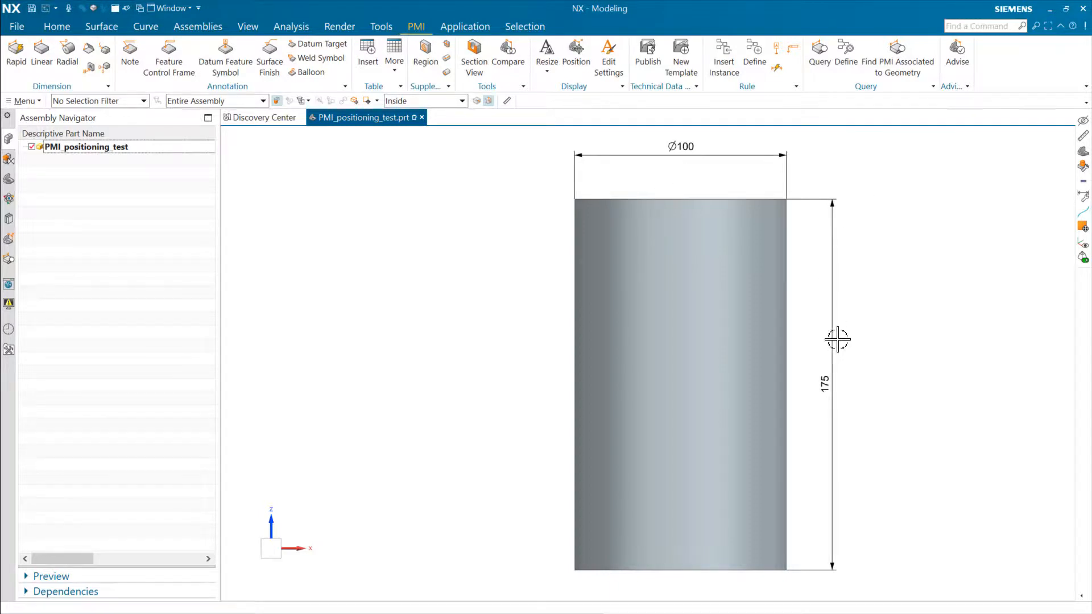
mouse_move(795, 189)
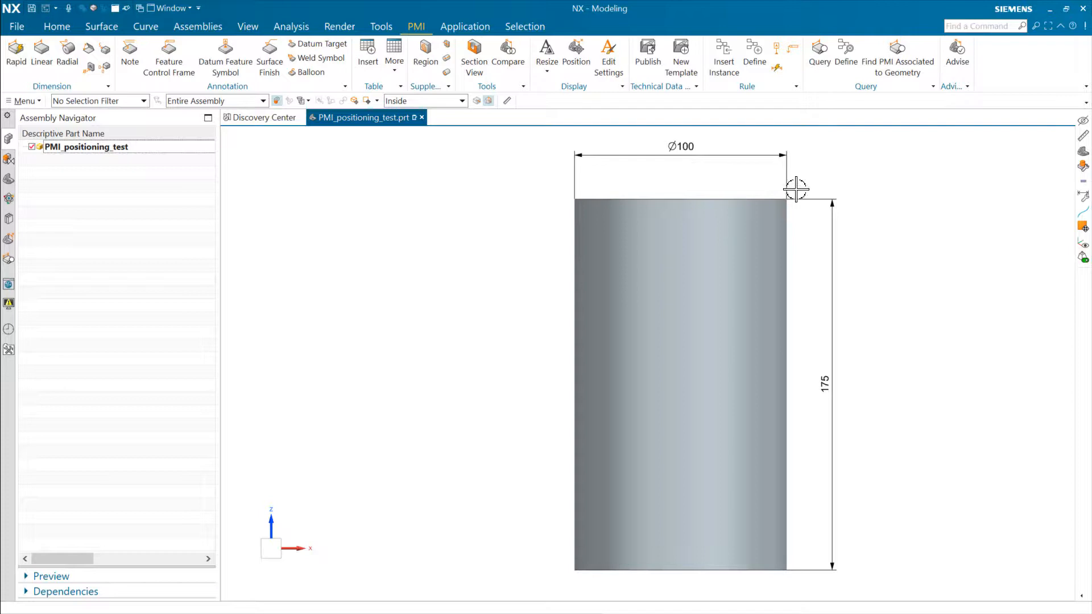
mouse_move(916, 443)
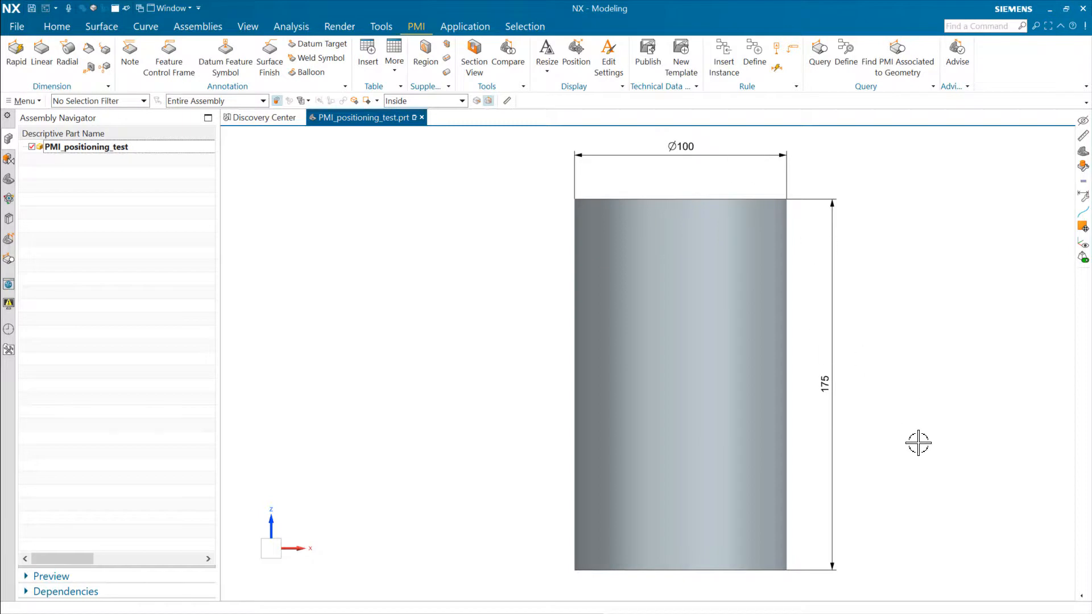
mouse_move(897, 297)
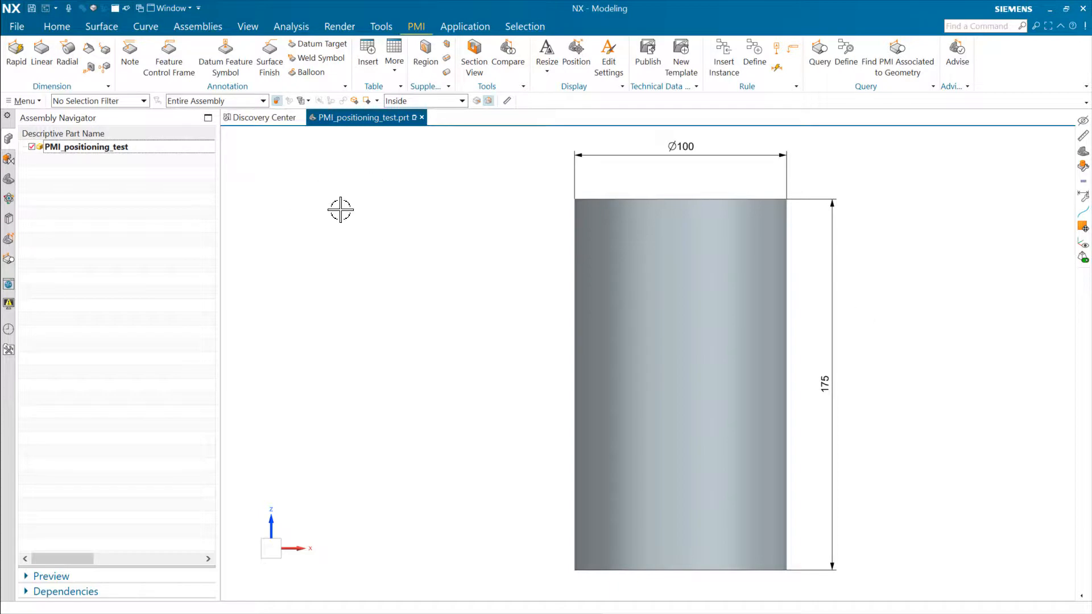
mouse_move(330, 229)
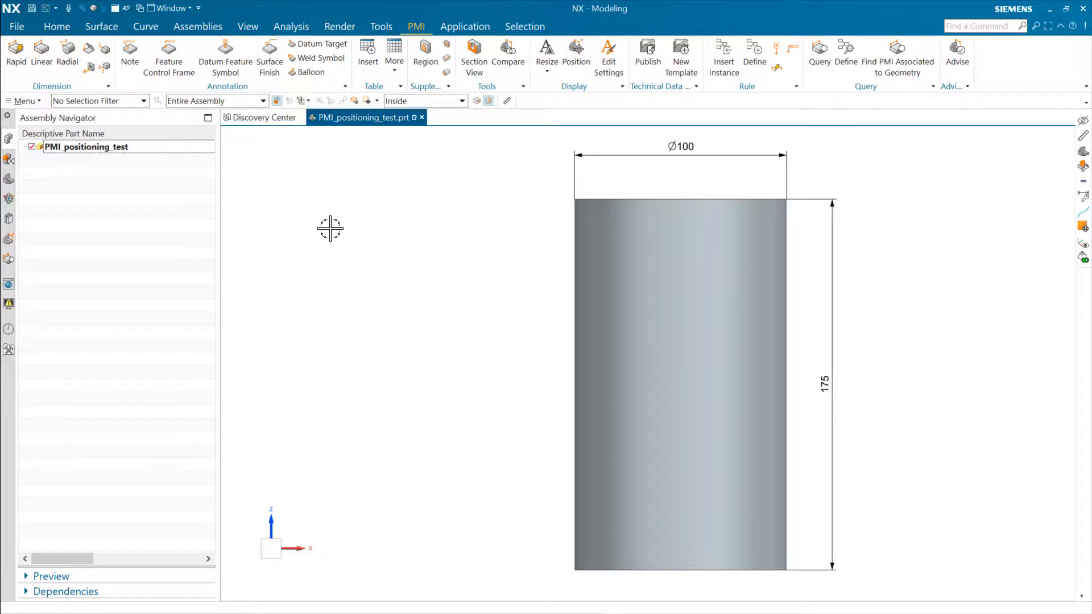
mouse_move(355, 231)
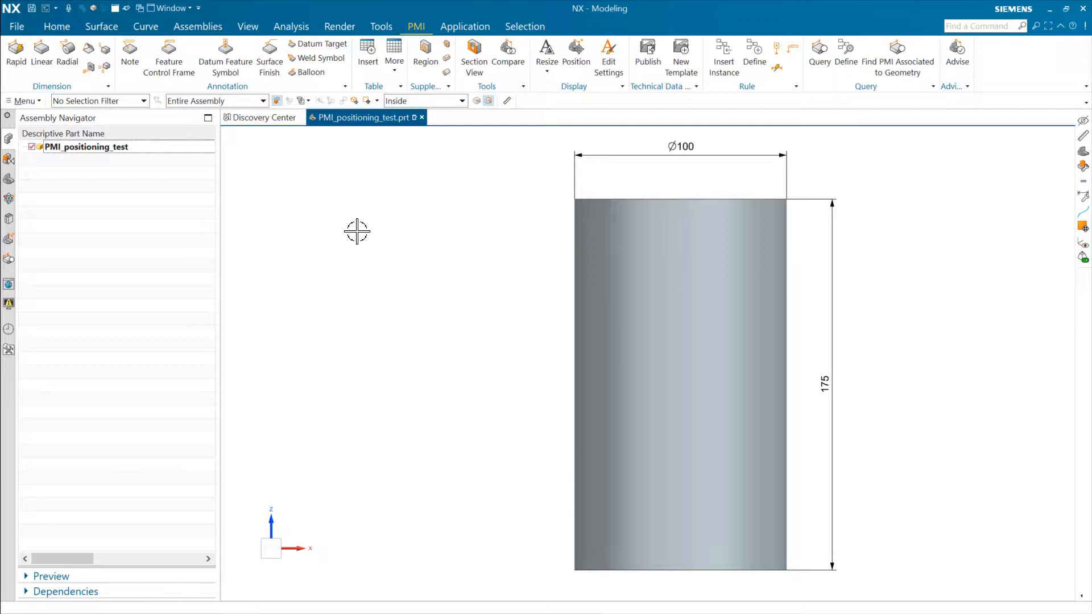
mouse_move(416, 240)
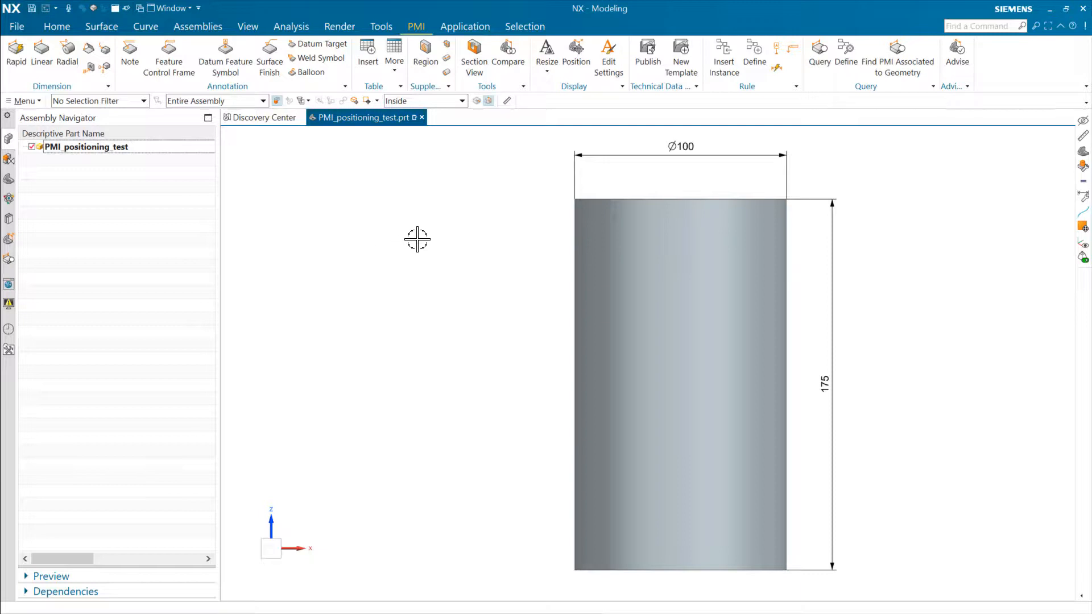
mouse_move(157, 156)
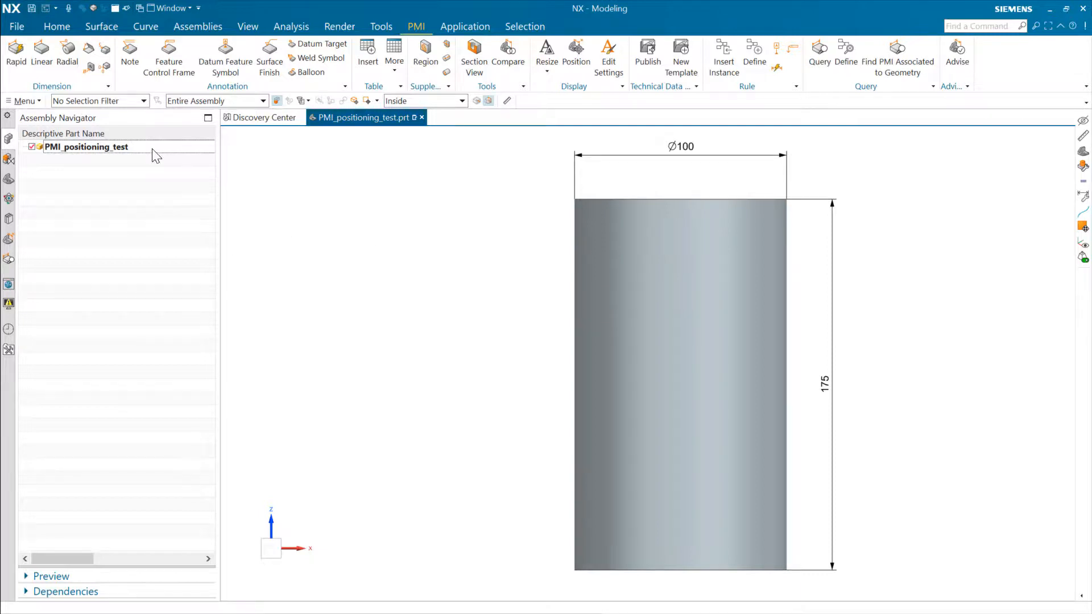
- Show the Parameter Tables listing Configuration 1 through Configuration 4 via the Tools utilities
left_click(380, 26)
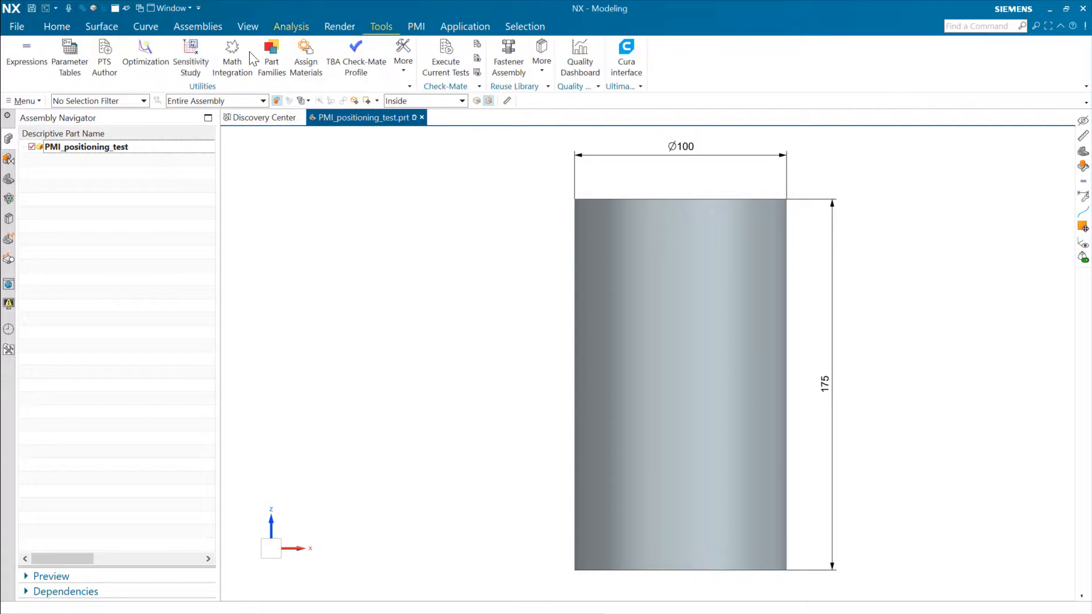
left_click(68, 52)
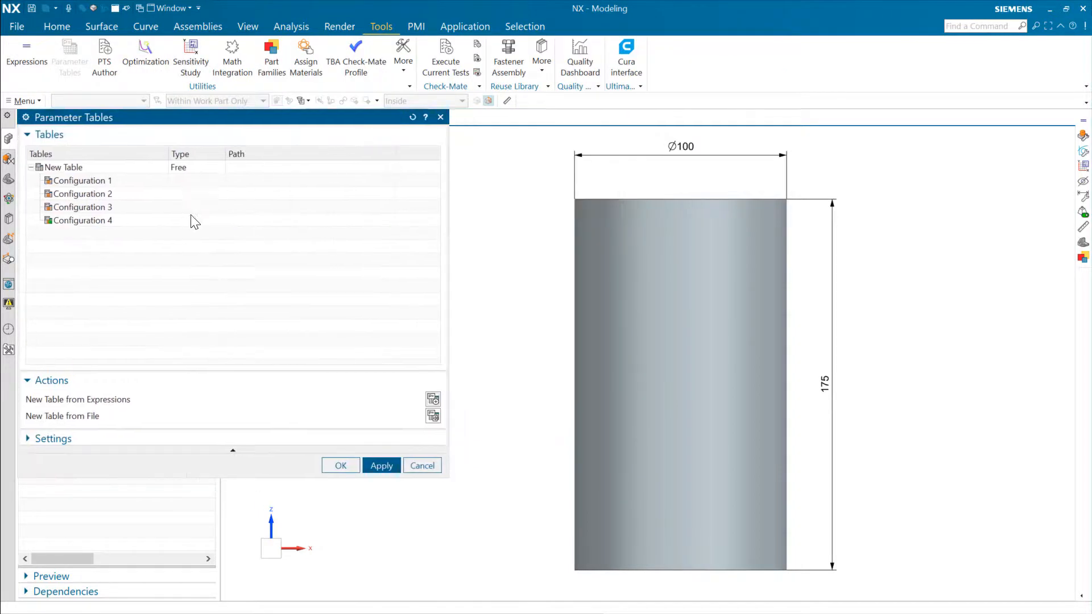
mouse_move(594, 362)
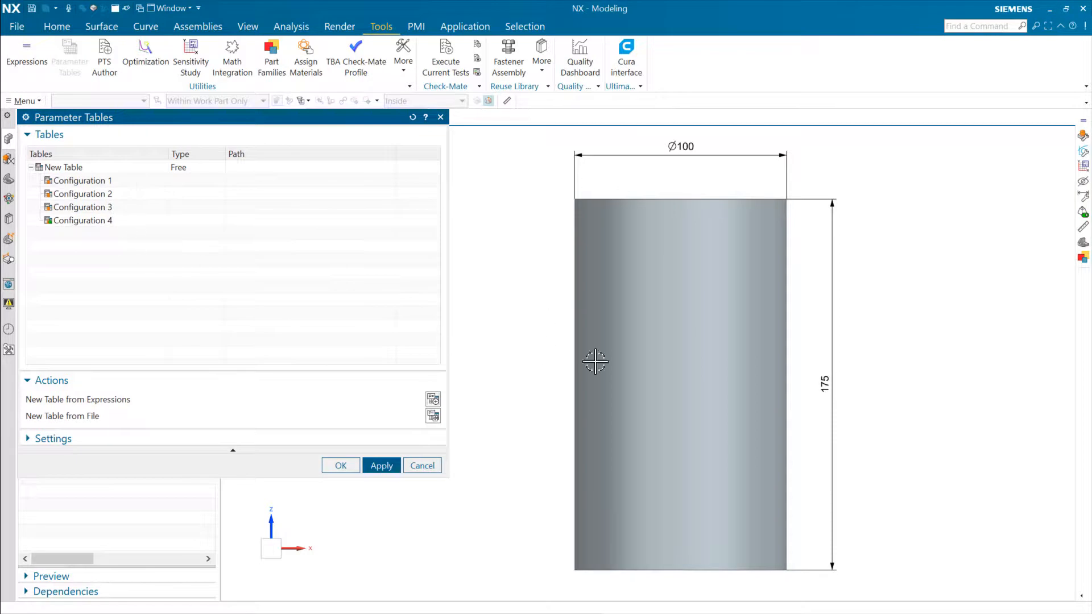
mouse_move(437, 375)
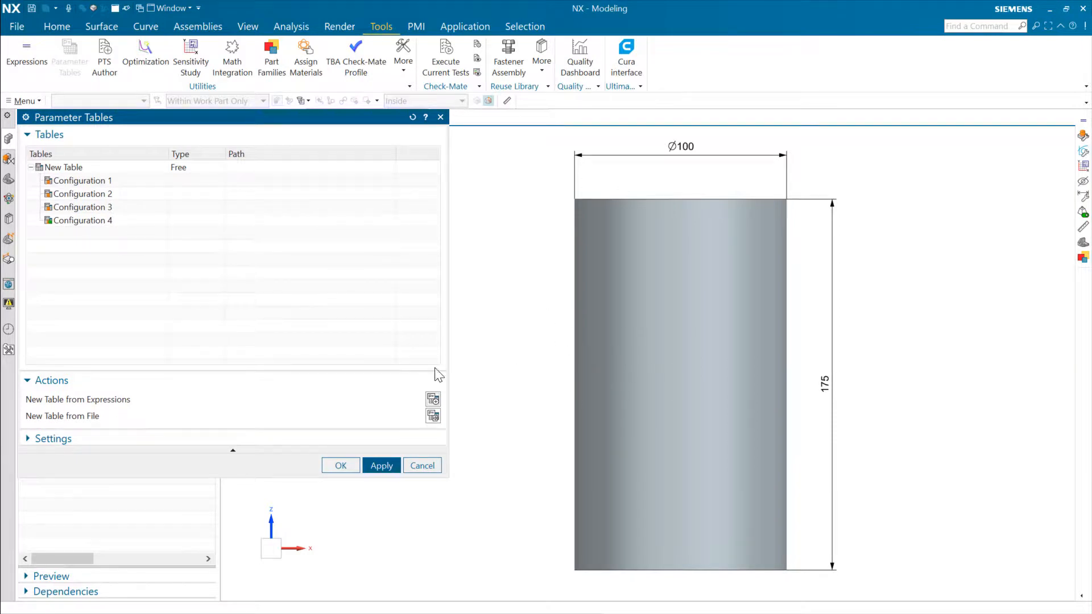
mouse_move(125, 230)
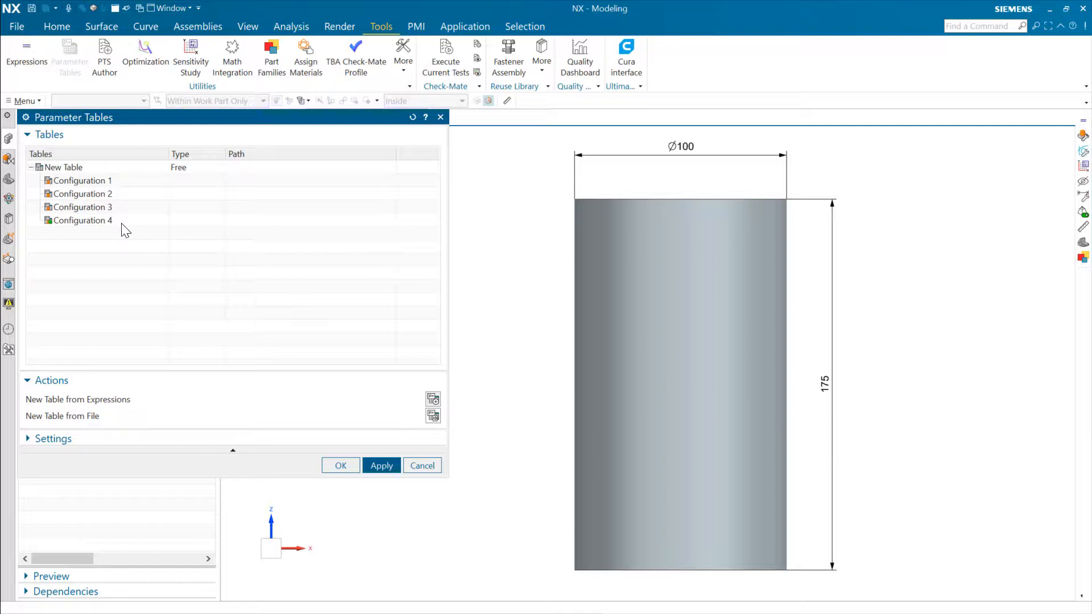
- Step through configurations Ø200 × 125 and Ø250 × 100, then return to Ø100 × 175
left_click(83, 207)
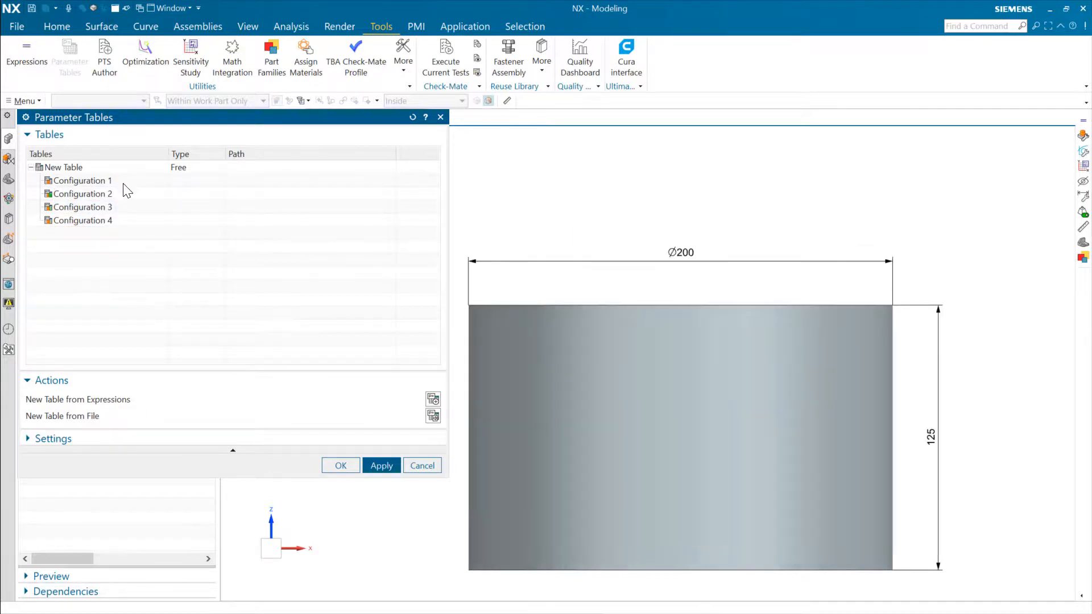
left_click(82, 193)
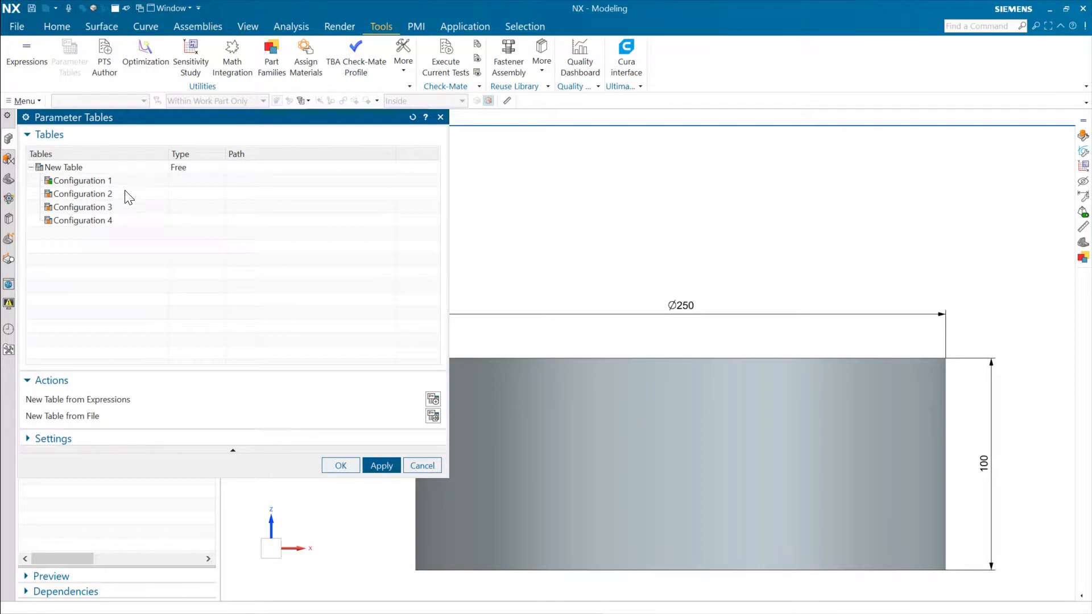
left_click(83, 194)
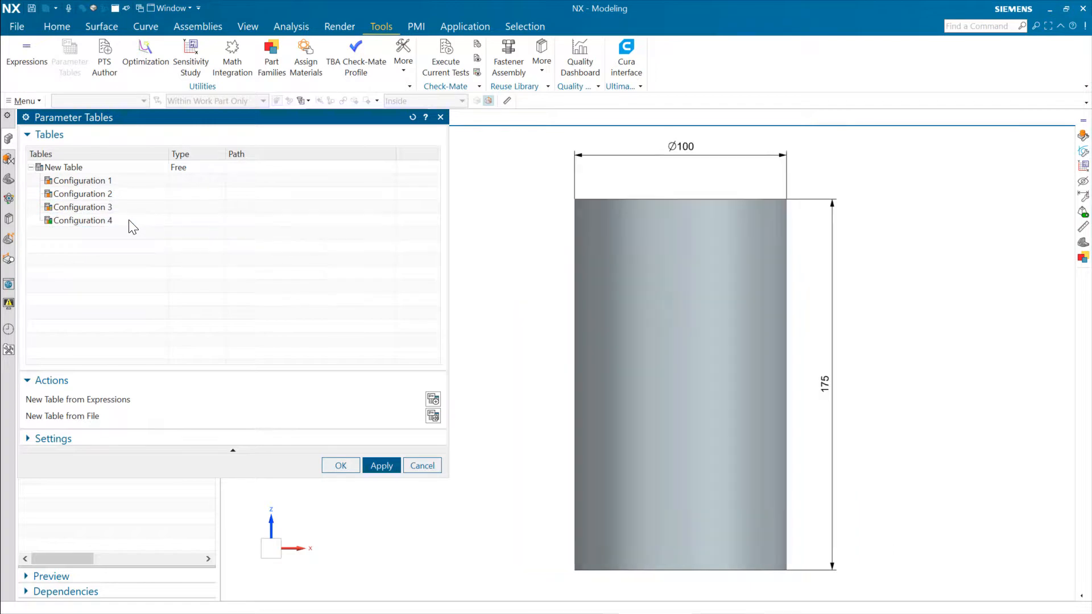
mouse_move(800, 276)
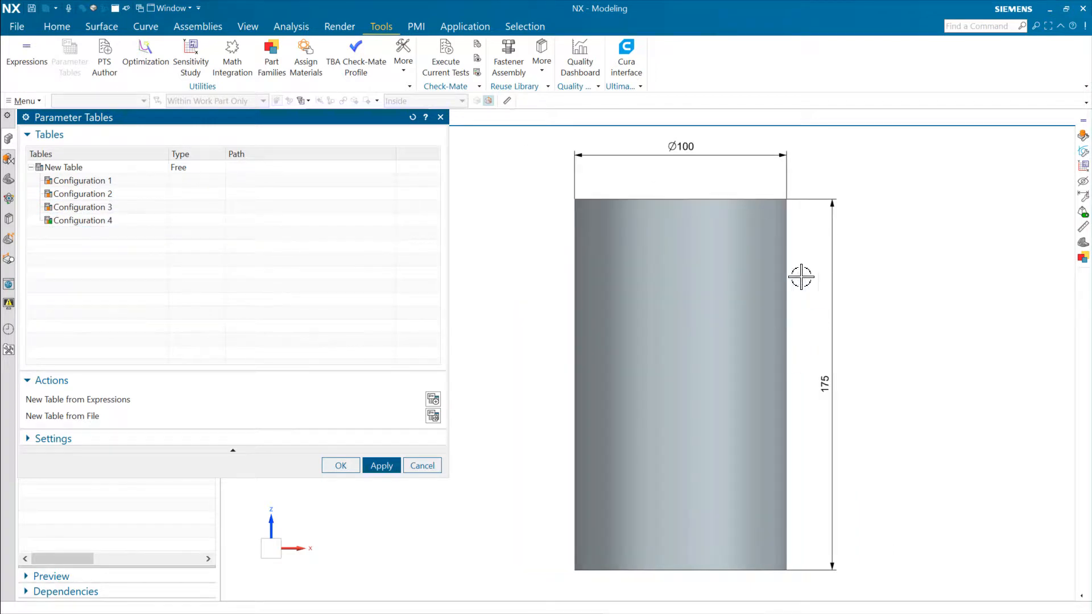
mouse_move(538, 193)
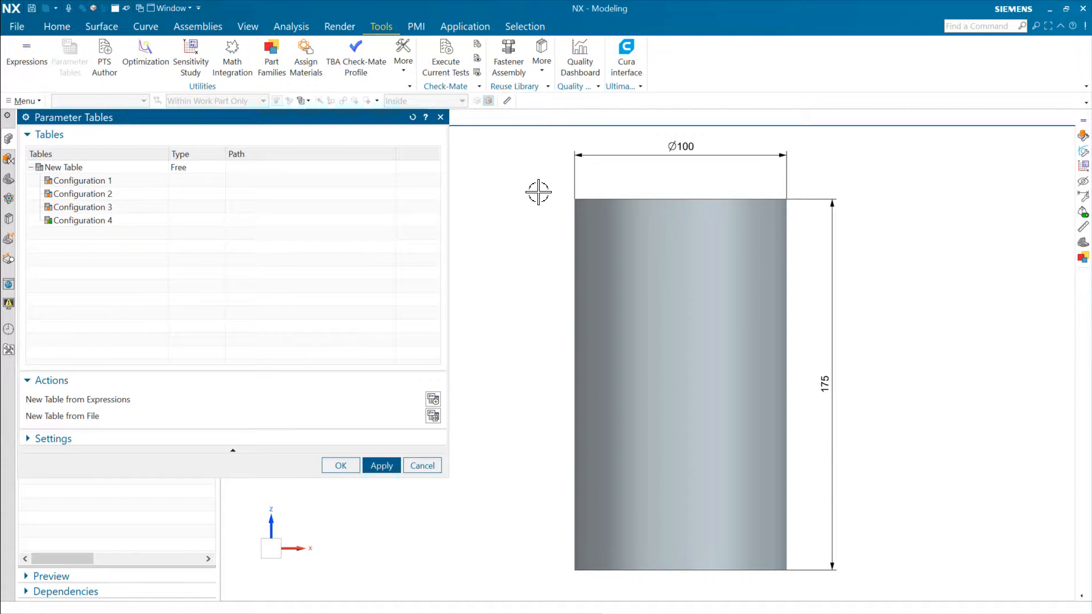
mouse_move(346, 448)
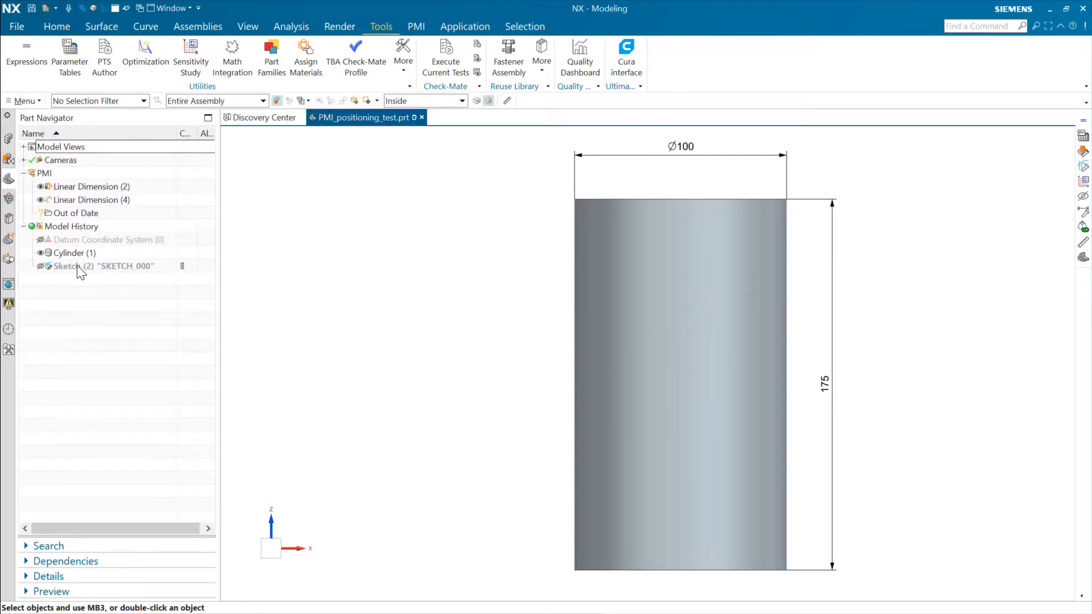
mouse_move(41, 270)
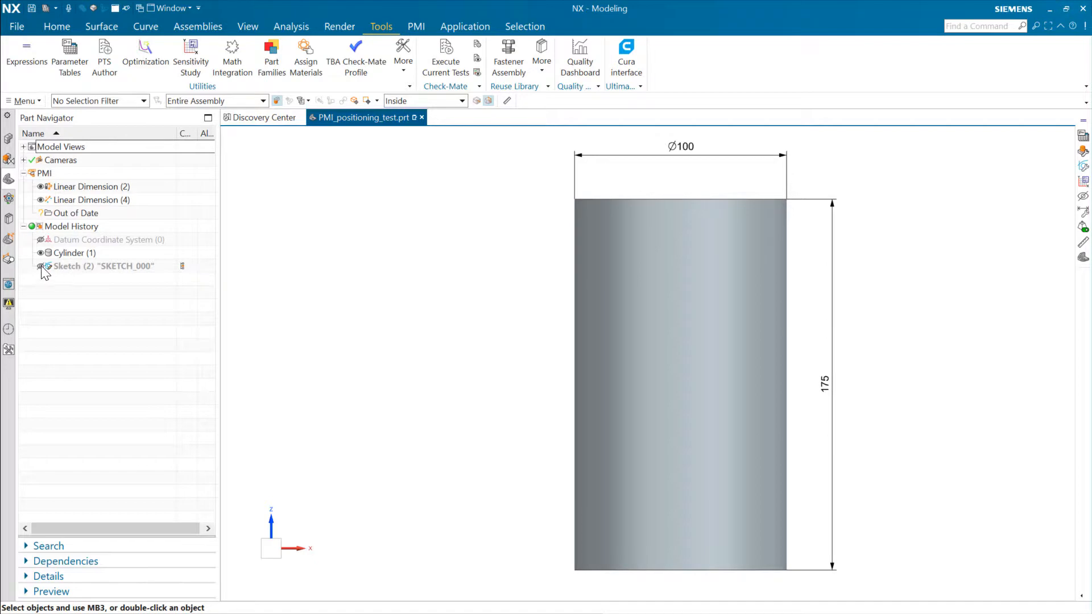
- Show the sketch points behind the Ø100 and 175 dimensions from the Part Navigator
left_click(40, 253)
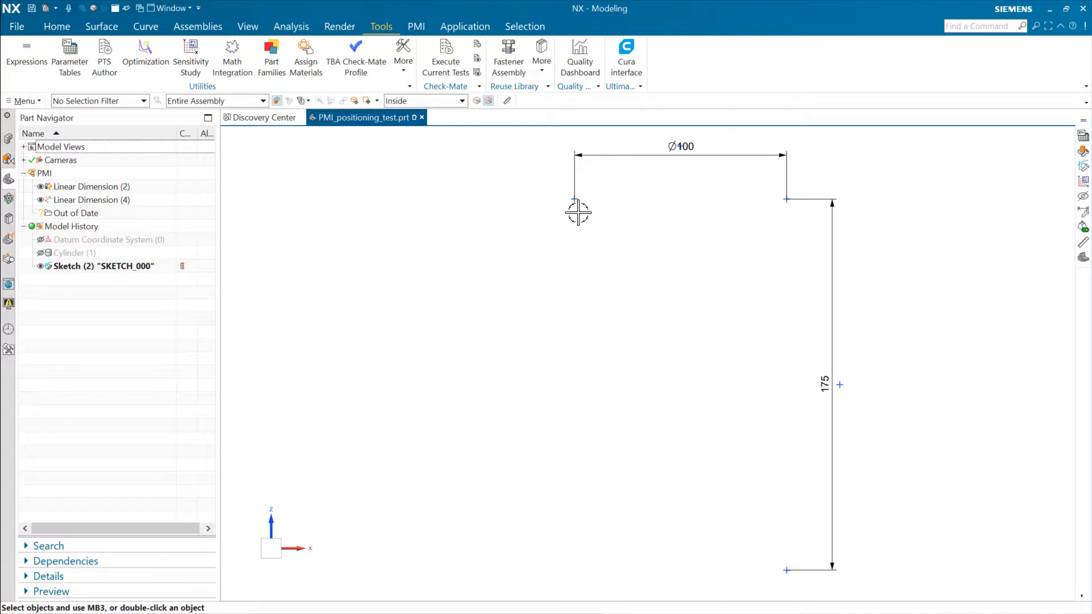
mouse_move(747, 213)
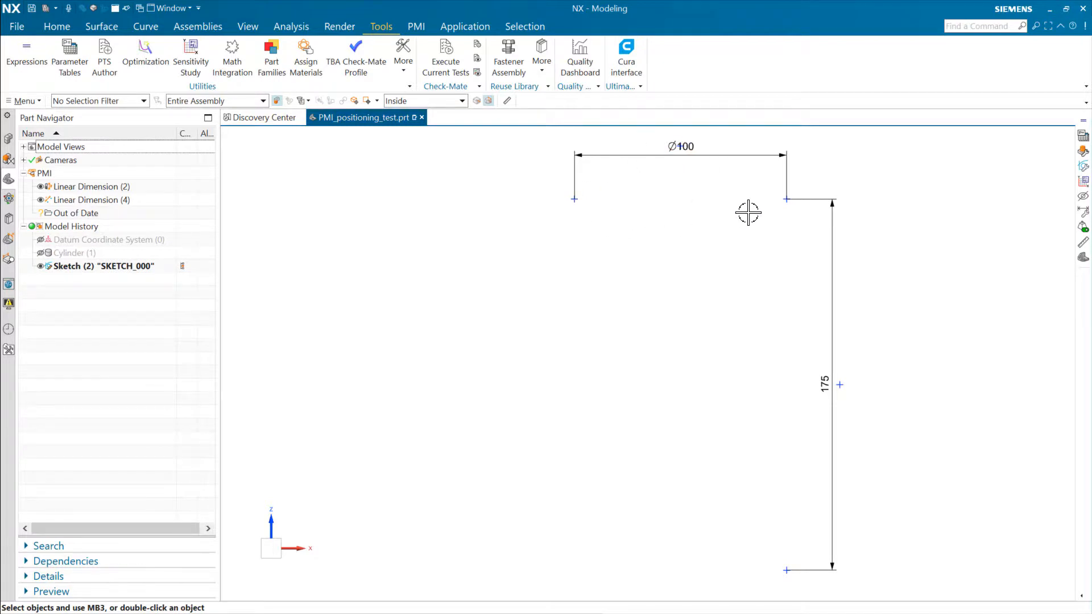
mouse_move(592, 209)
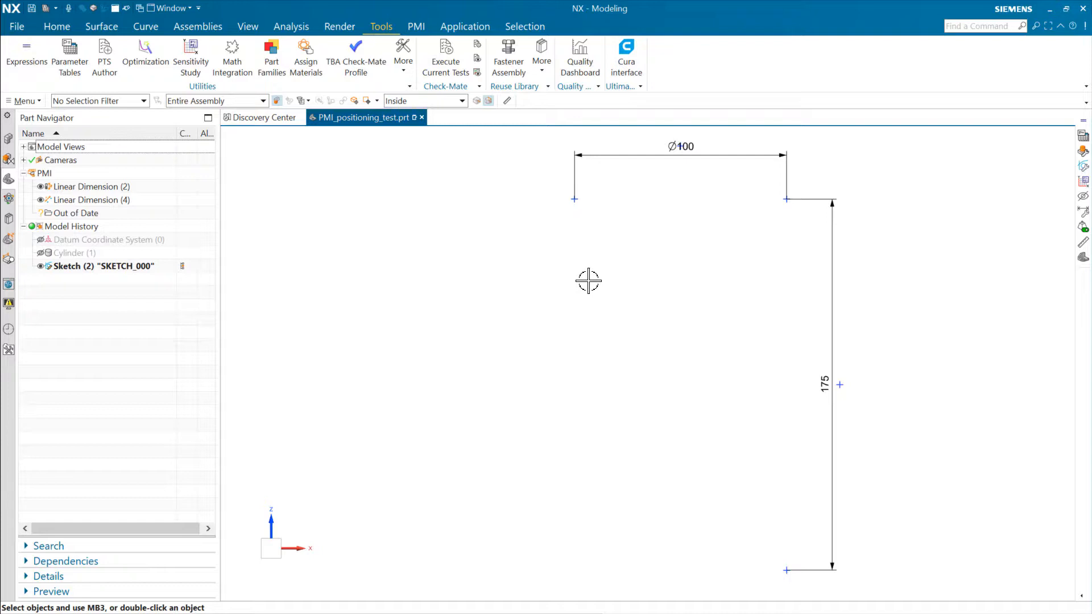
mouse_move(682, 297)
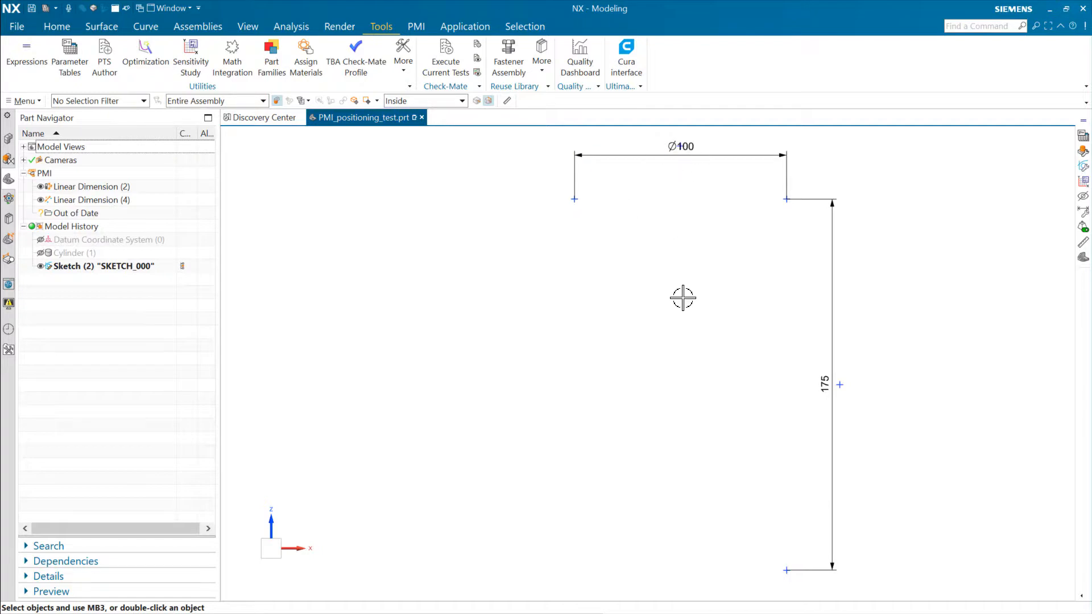
mouse_move(703, 201)
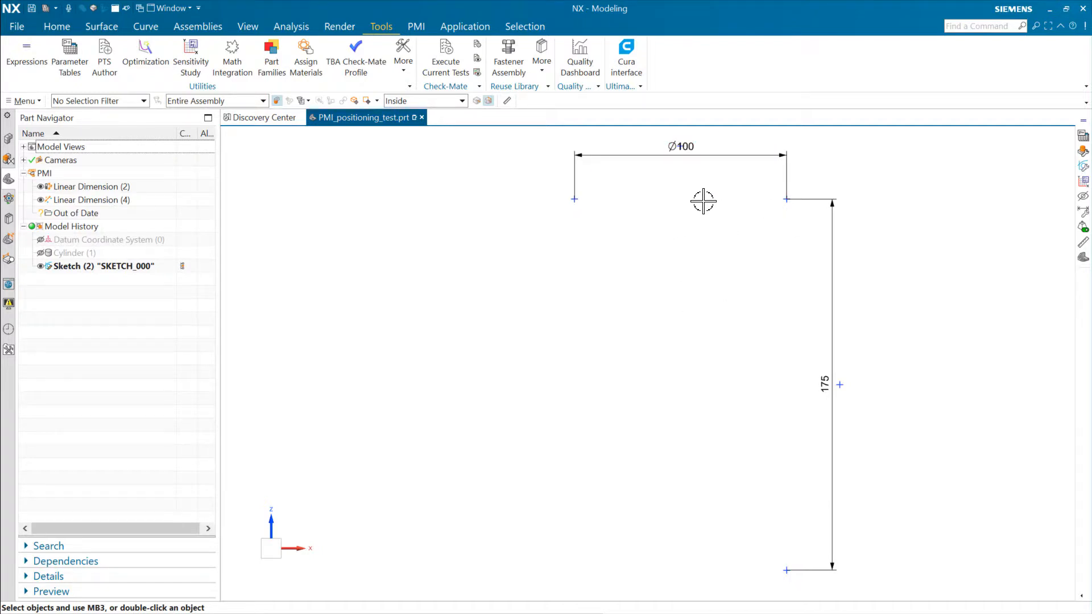
mouse_move(687, 286)
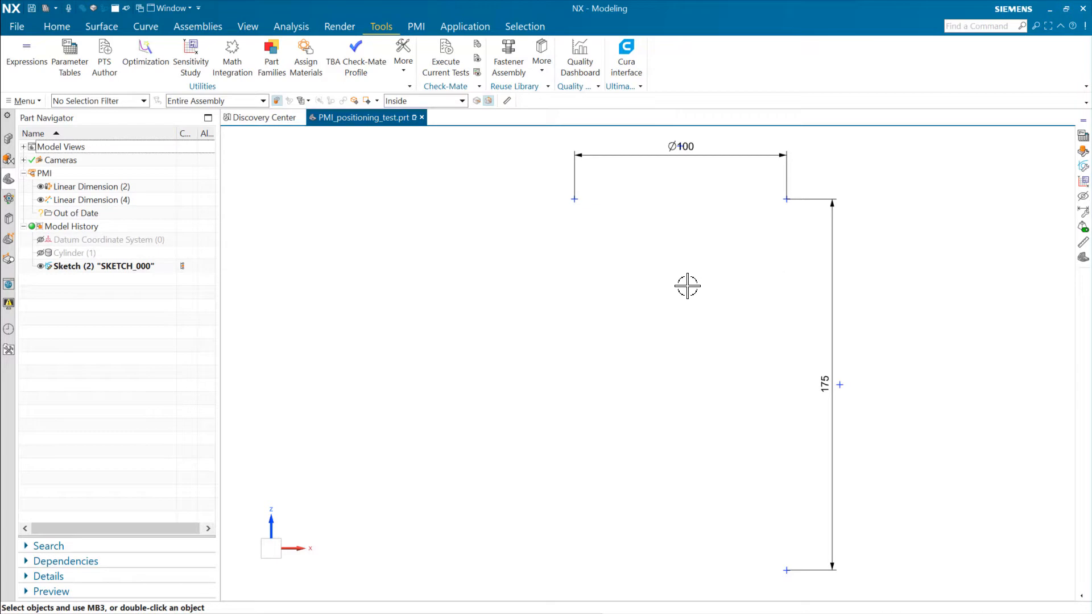
mouse_move(653, 293)
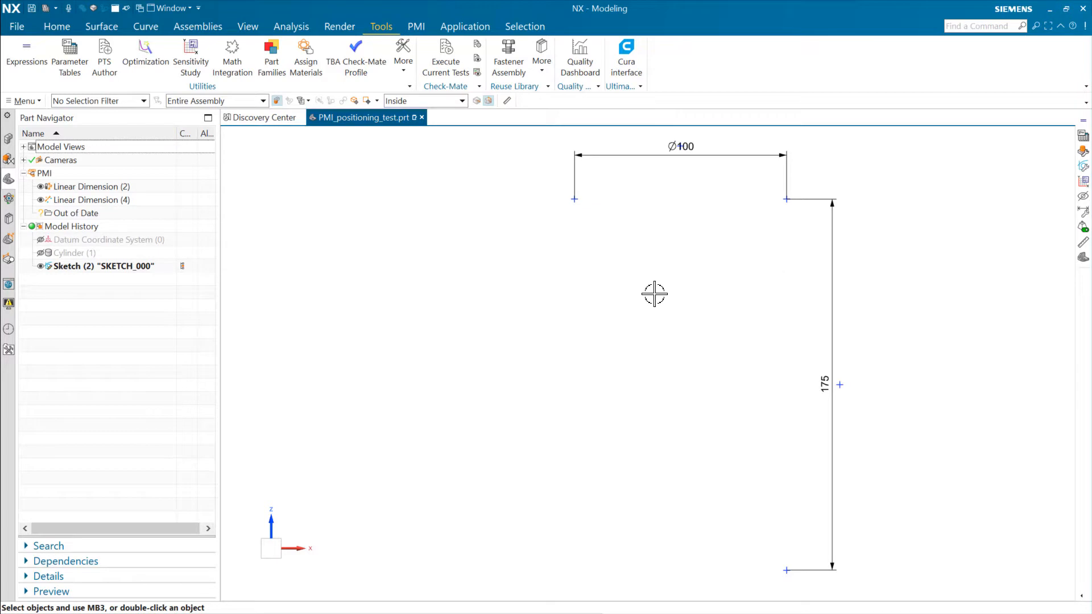
mouse_move(715, 204)
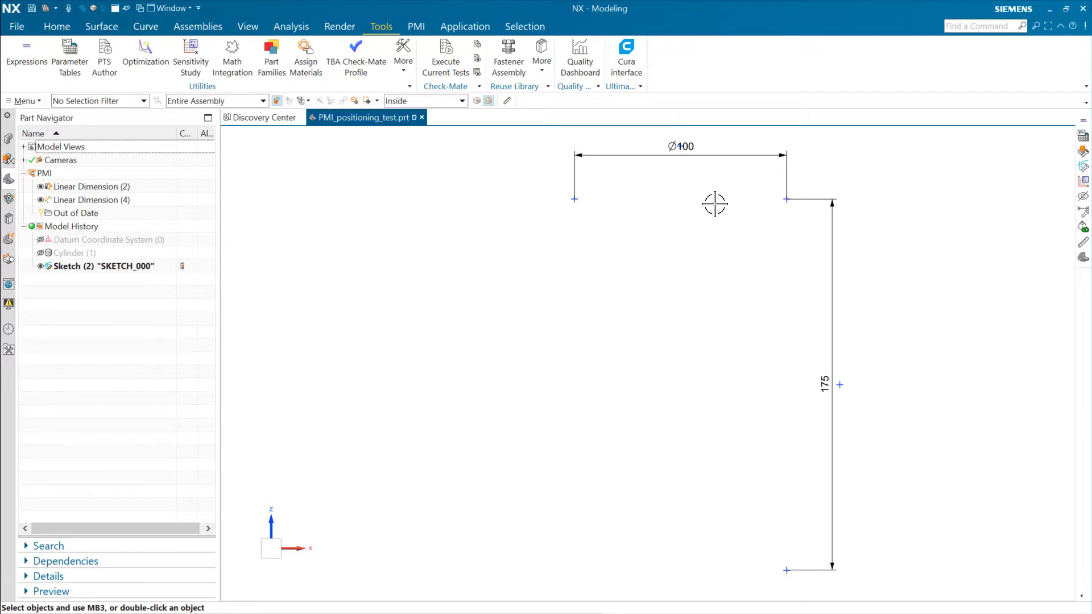
mouse_move(558, 319)
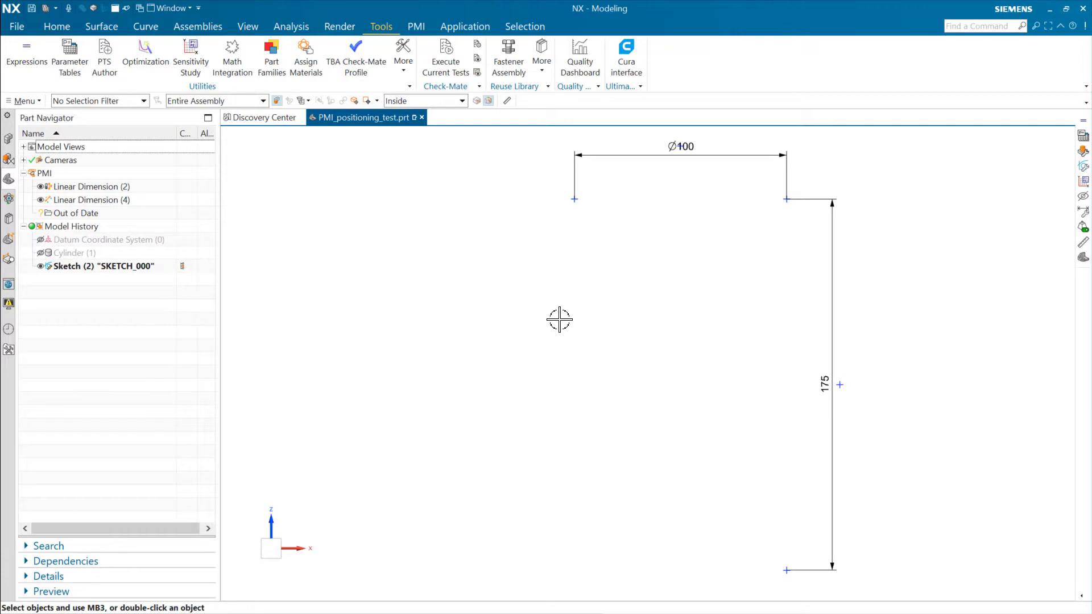
mouse_move(134, 318)
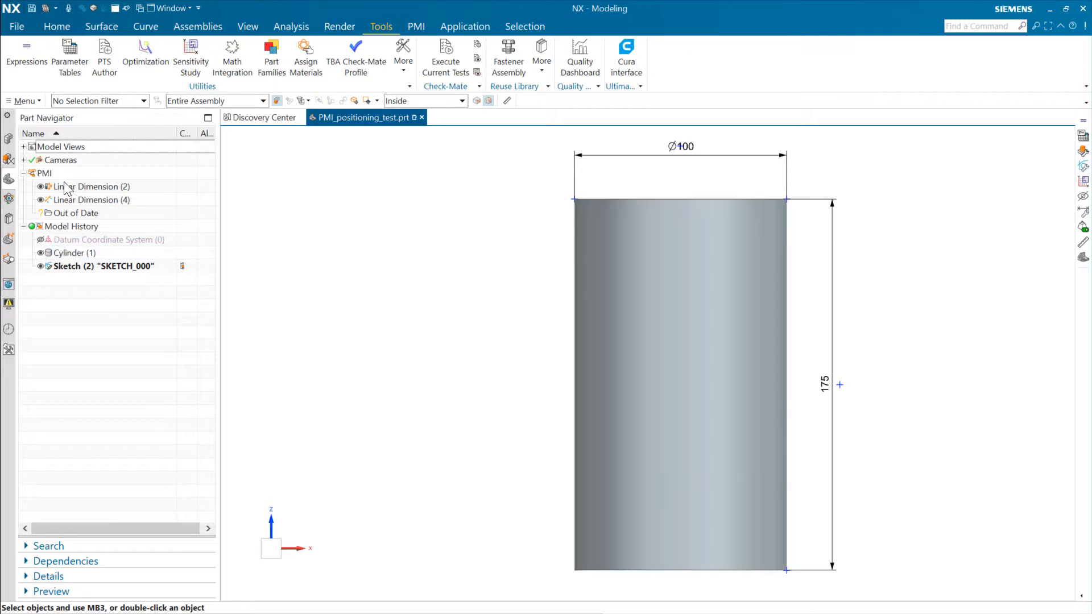
left_click(91, 187)
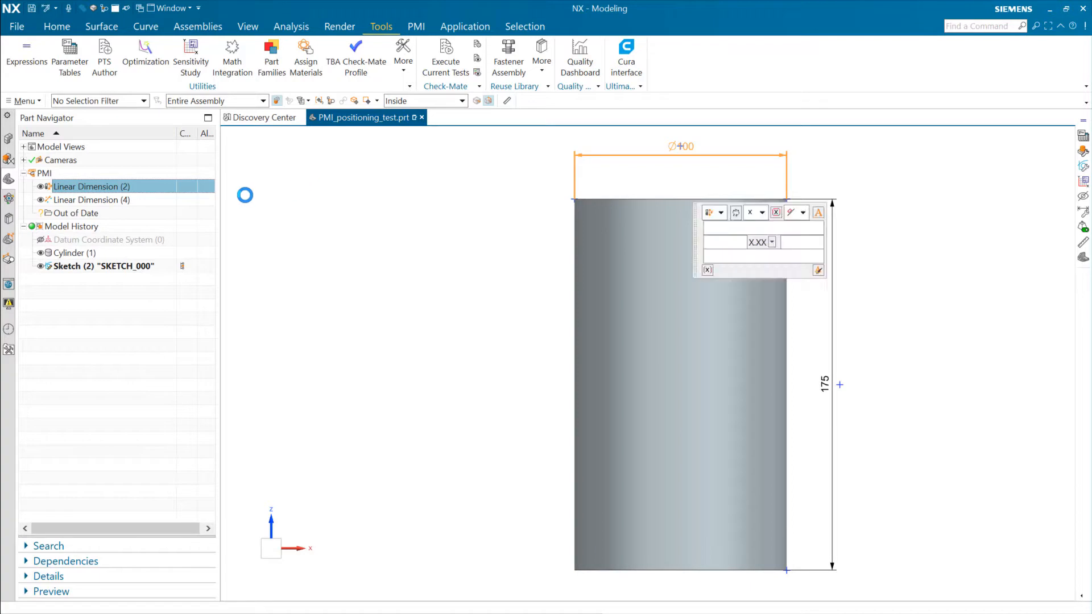
double_click(93, 186)
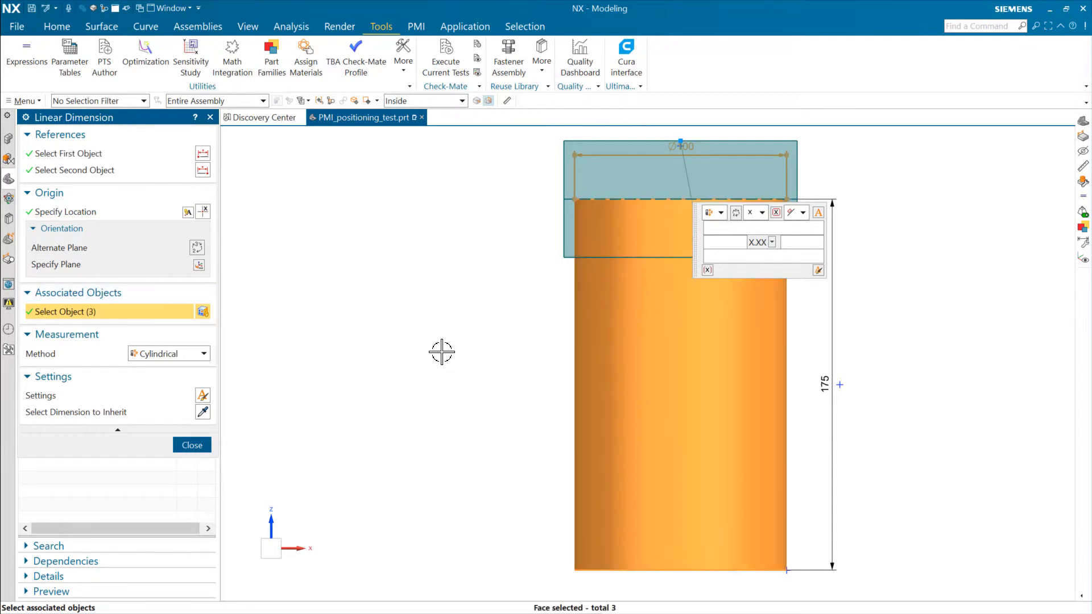
left_click(192, 445)
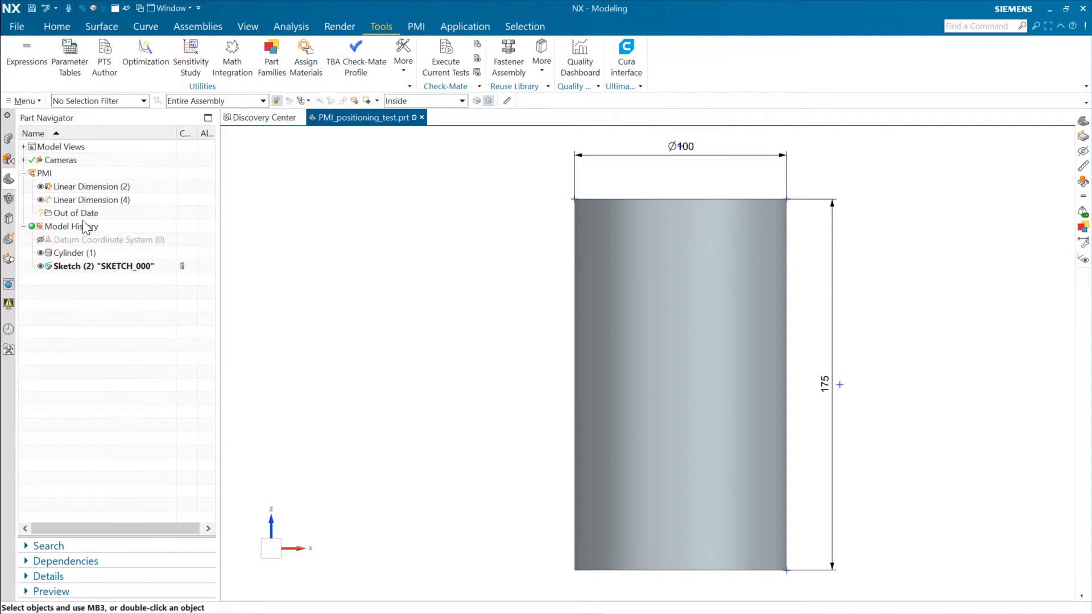
left_click(91, 200)
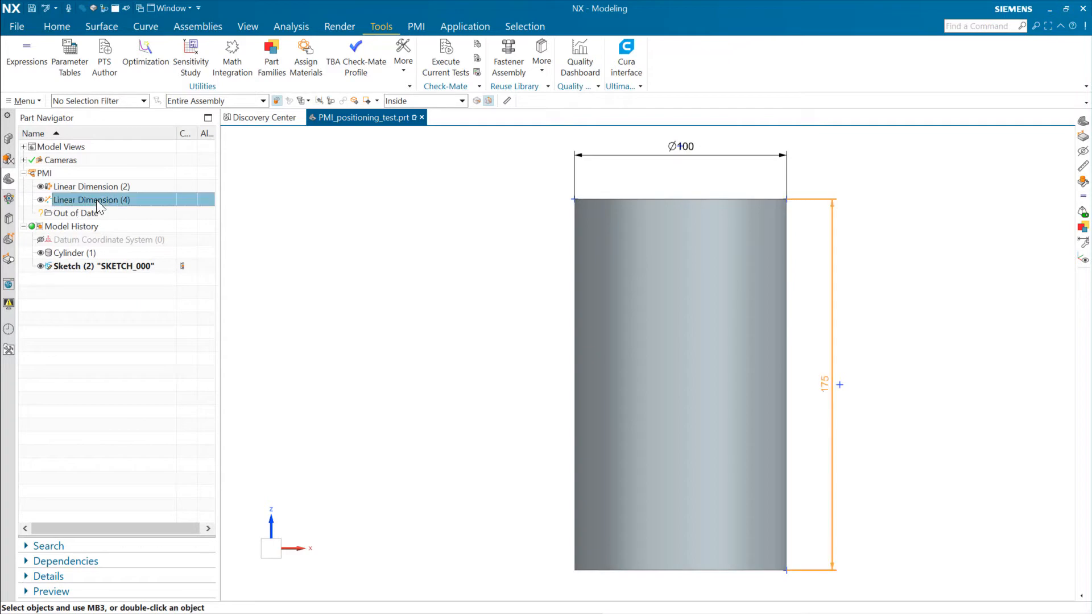
double_click(91, 200)
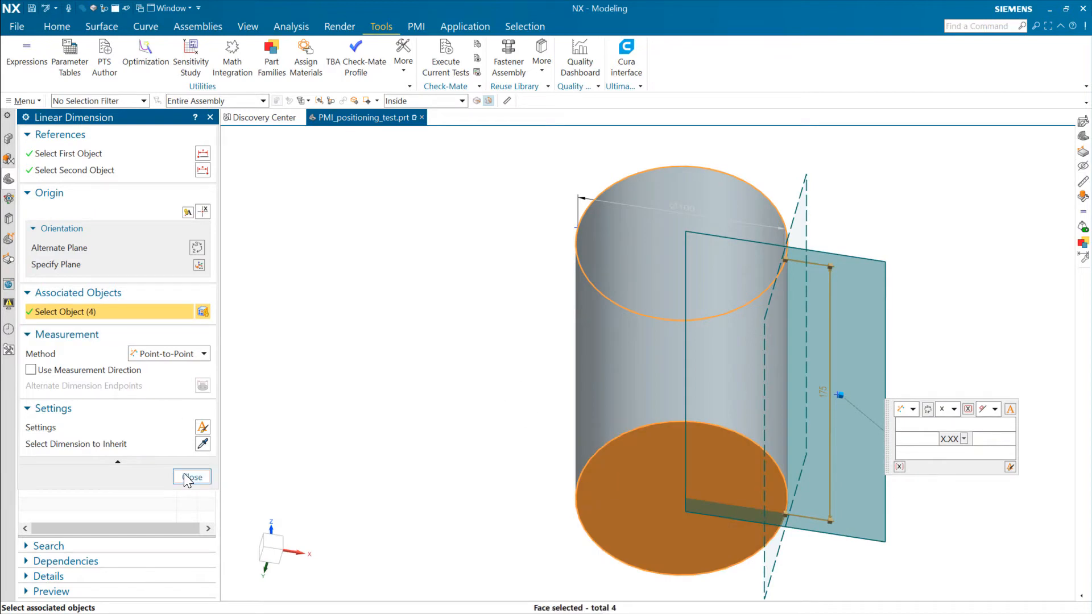
left_click(191, 477)
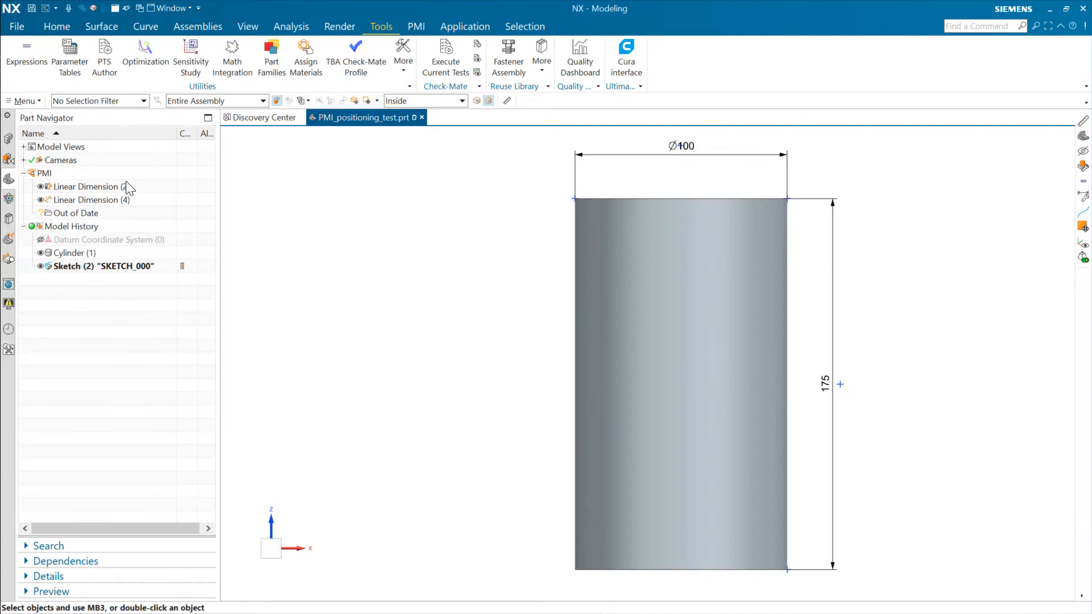
left_click(92, 186)
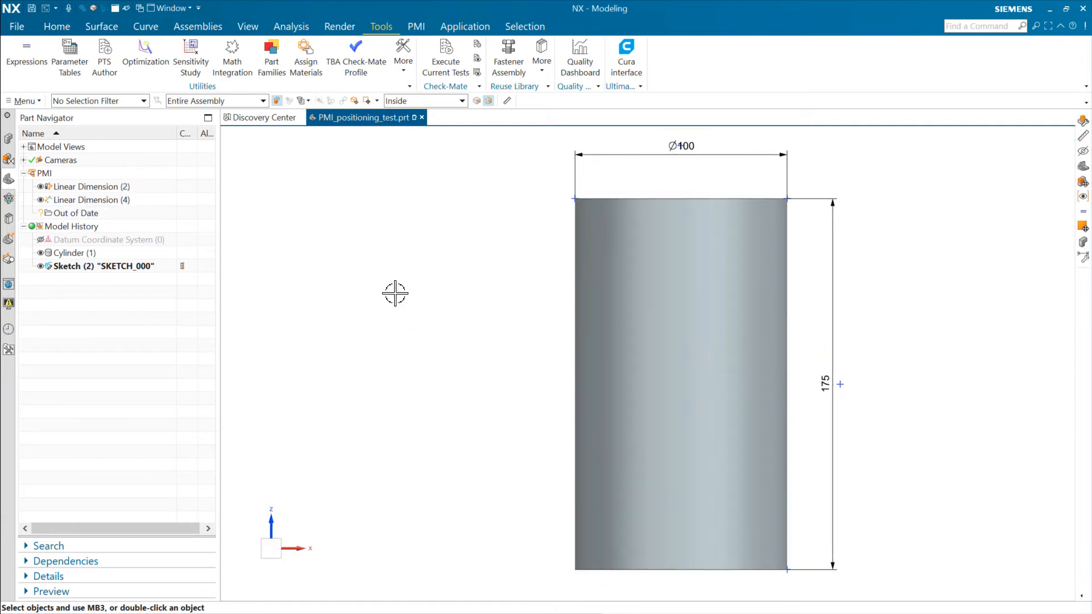
- Reopen the Parameter Tables to apply the Ø250 × 100 configuration
left_click(102, 265)
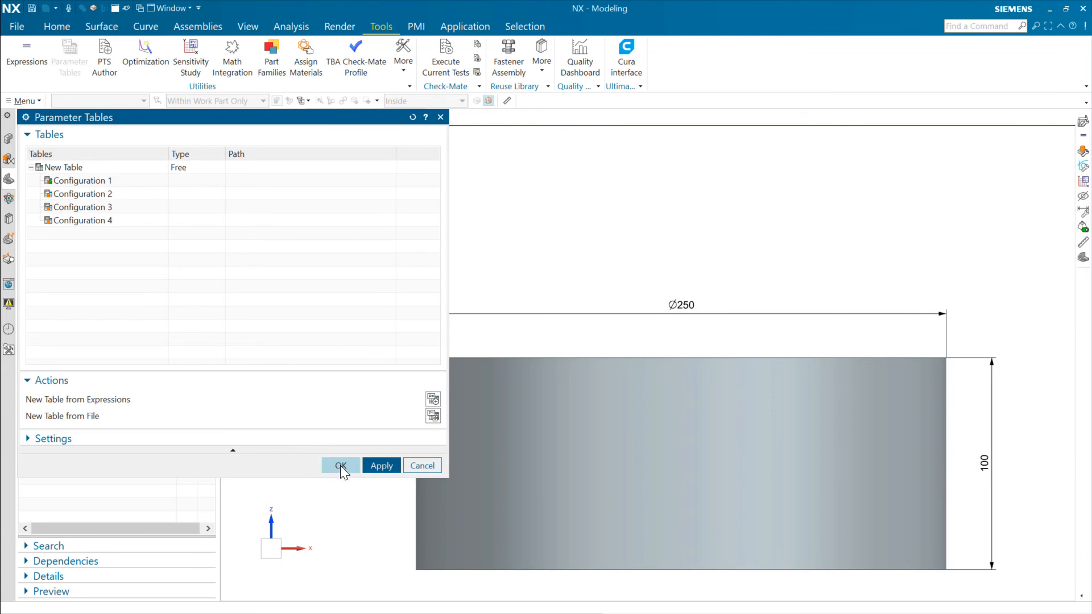
mouse_move(348, 486)
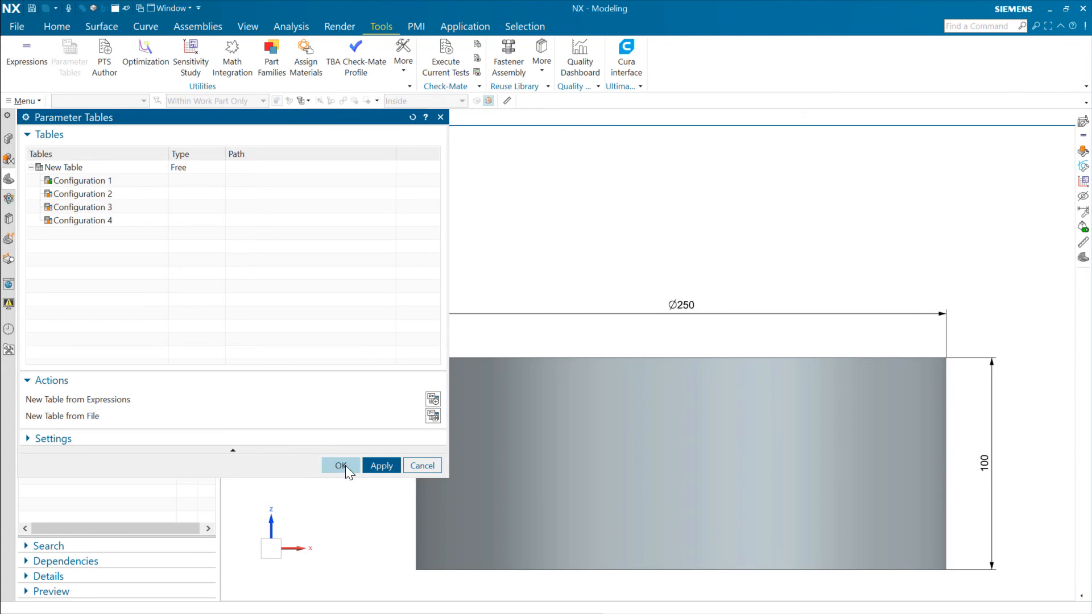